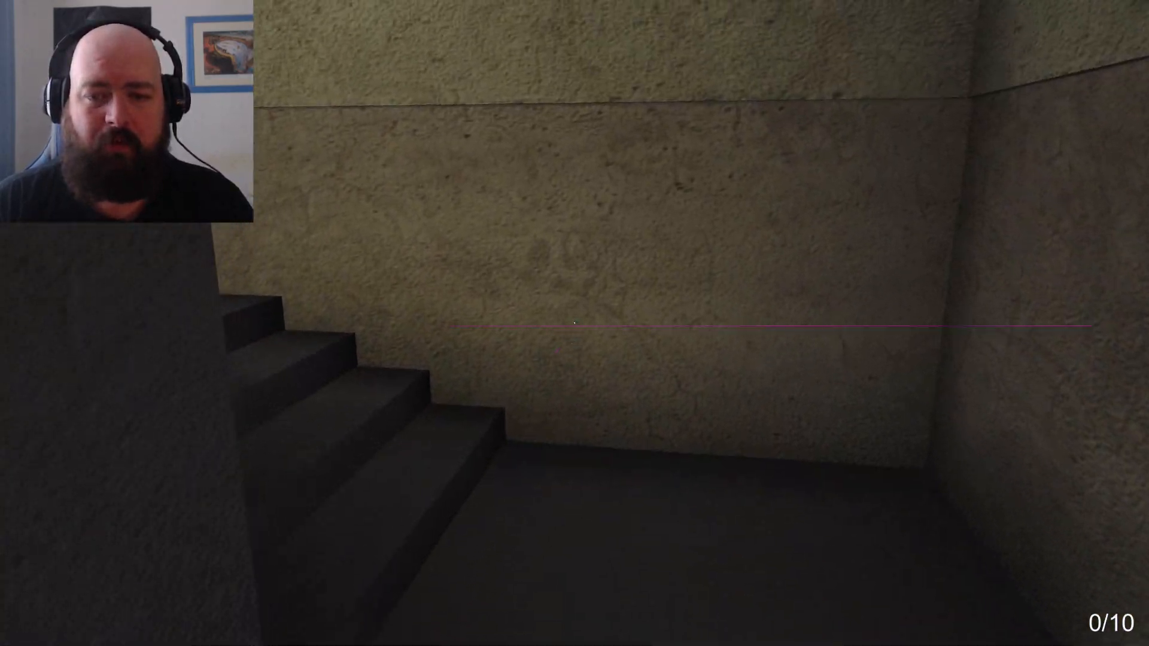
mouse_move(574, 323)
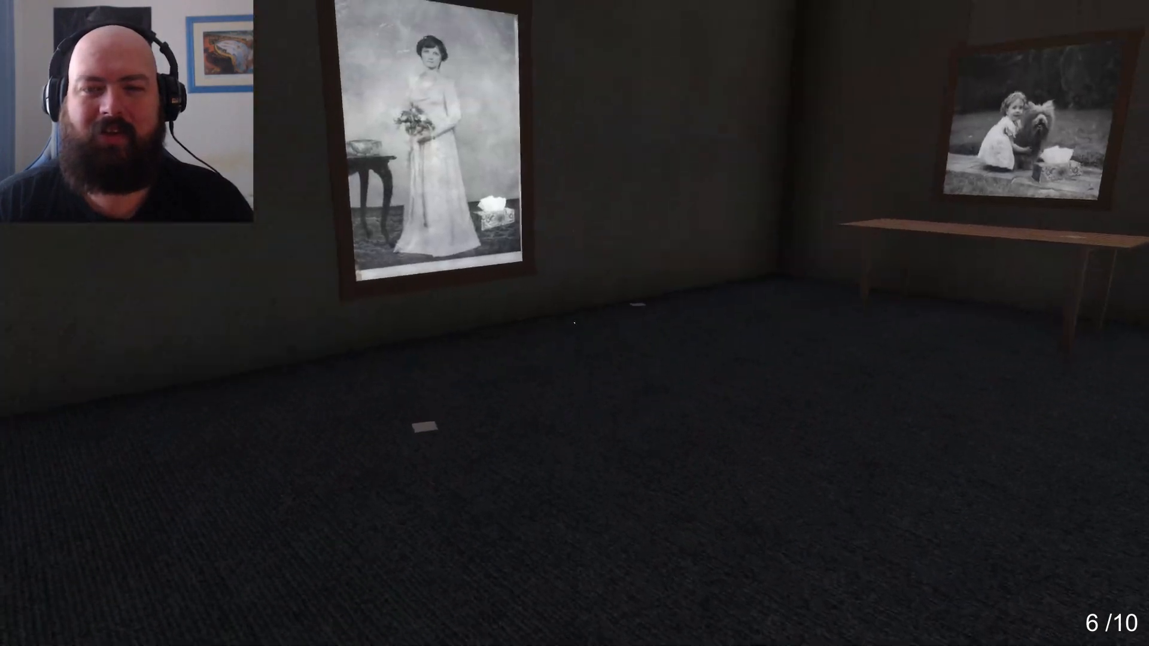
mouse_move(575, 324)
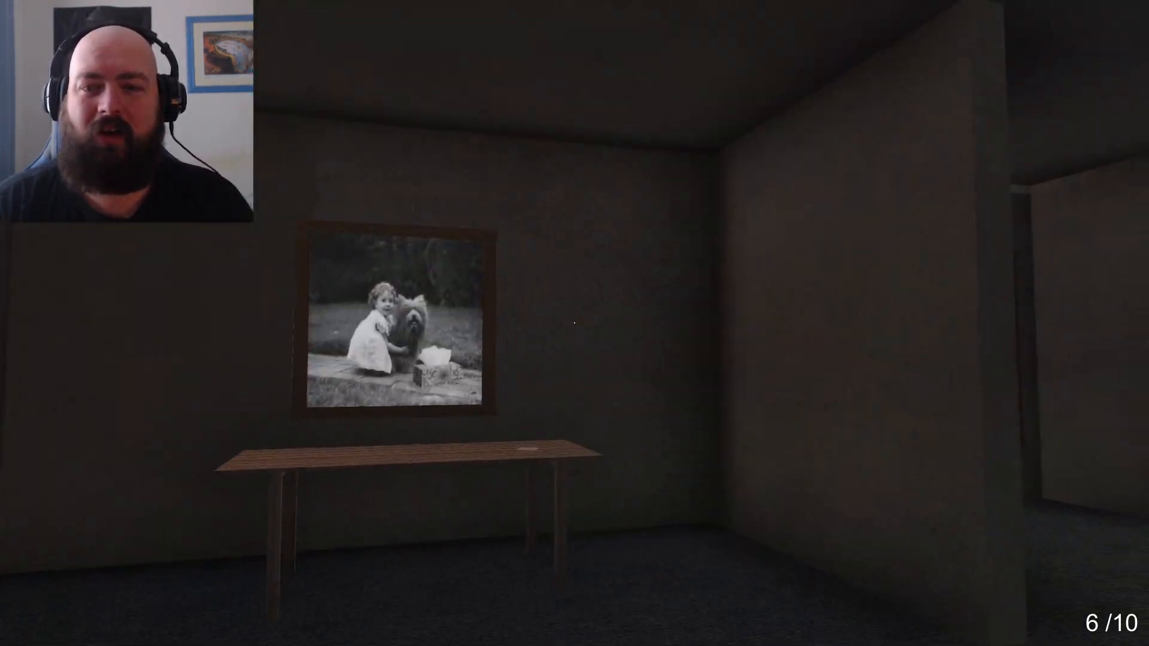